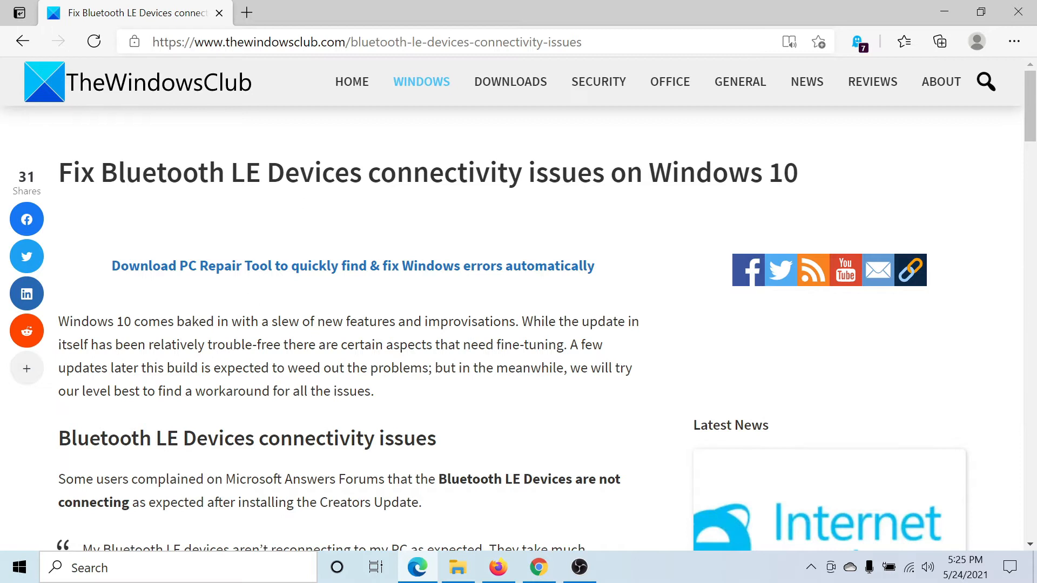
mouse_move(46, 522)
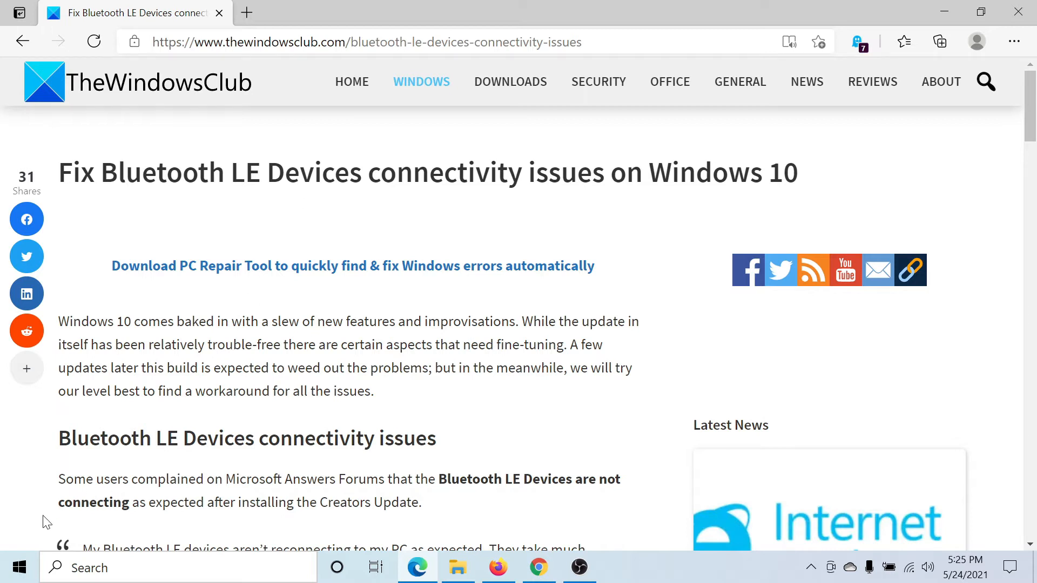
Reach the Troubleshoot page under Update & Security from Windows Settings
left_click(18, 567)
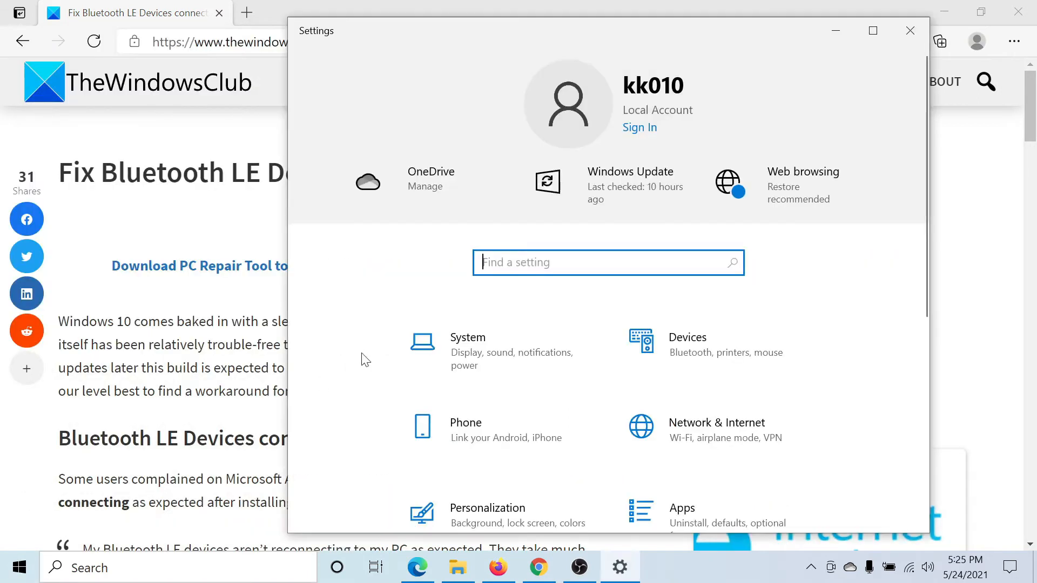
scroll("down", 3)
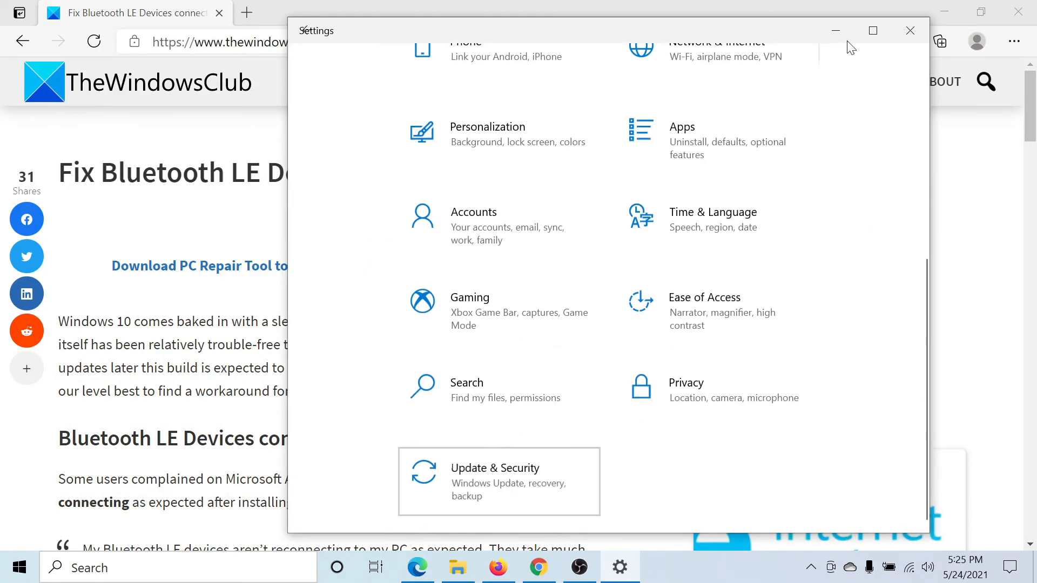
left_click(496, 482)
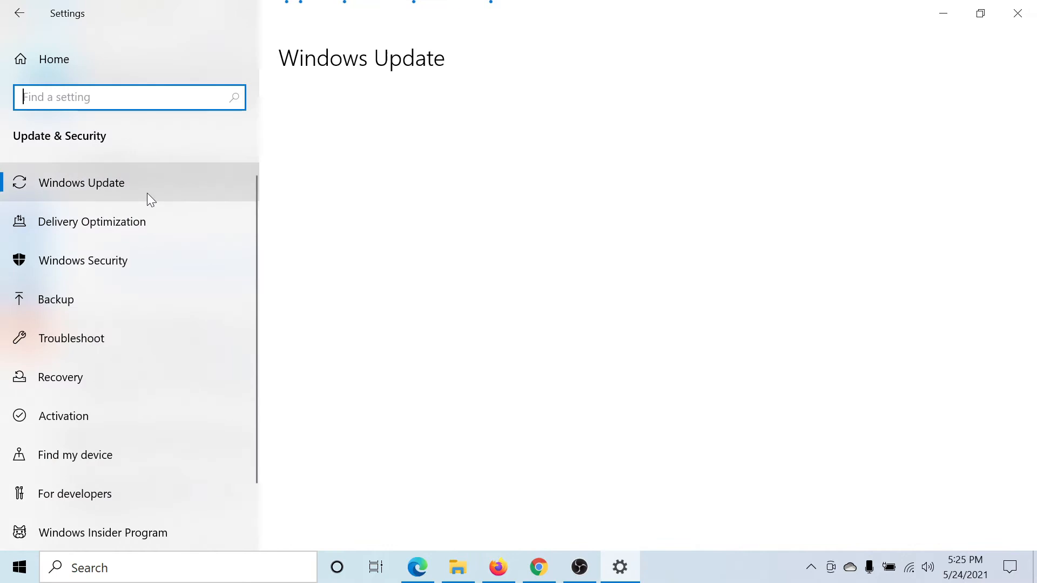
left_click(72, 338)
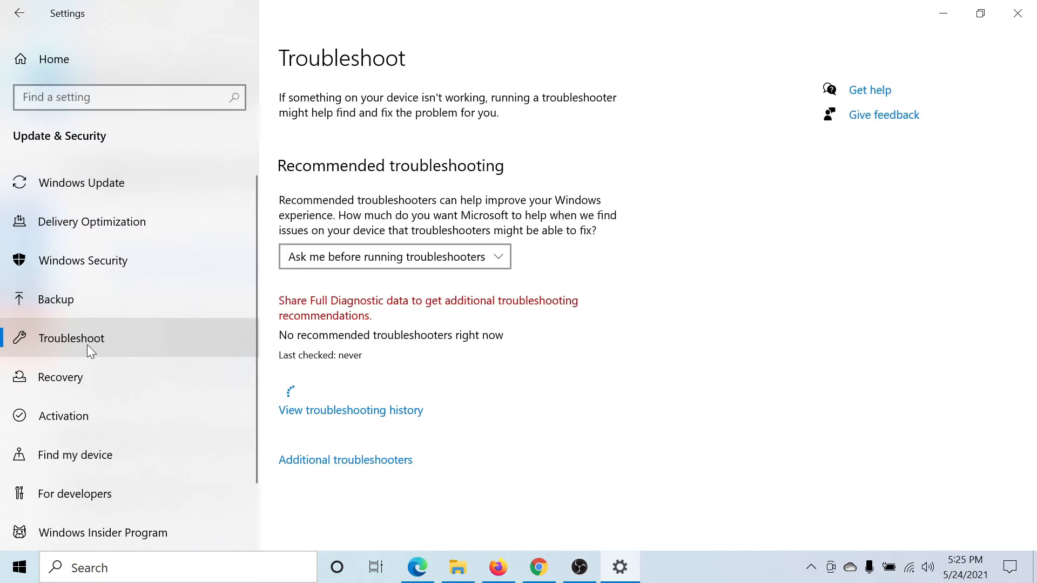
mouse_move(393, 465)
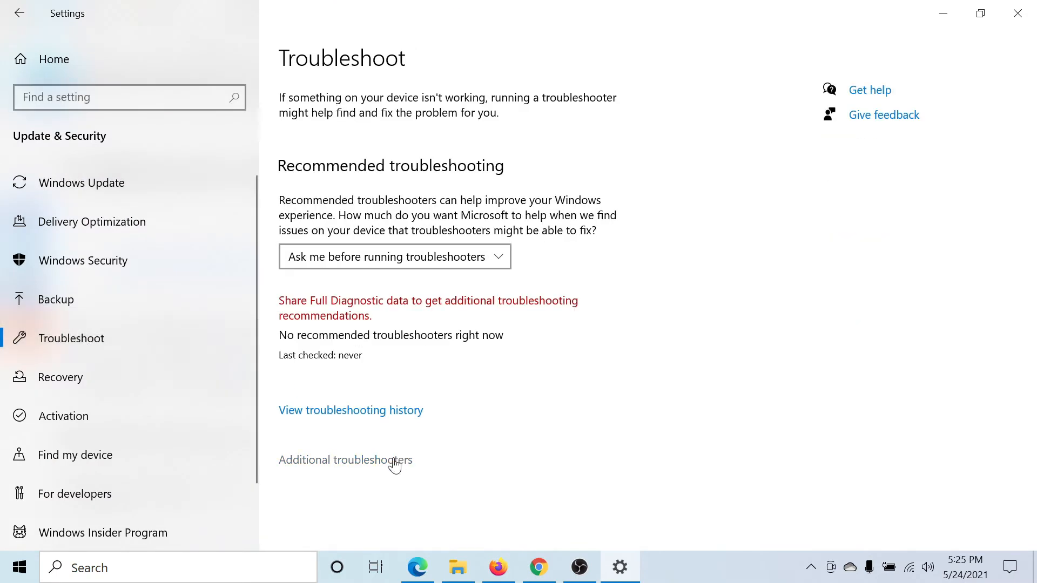
Launch the Bluetooth troubleshooter from the Additional troubleshooters list
left_click(344, 460)
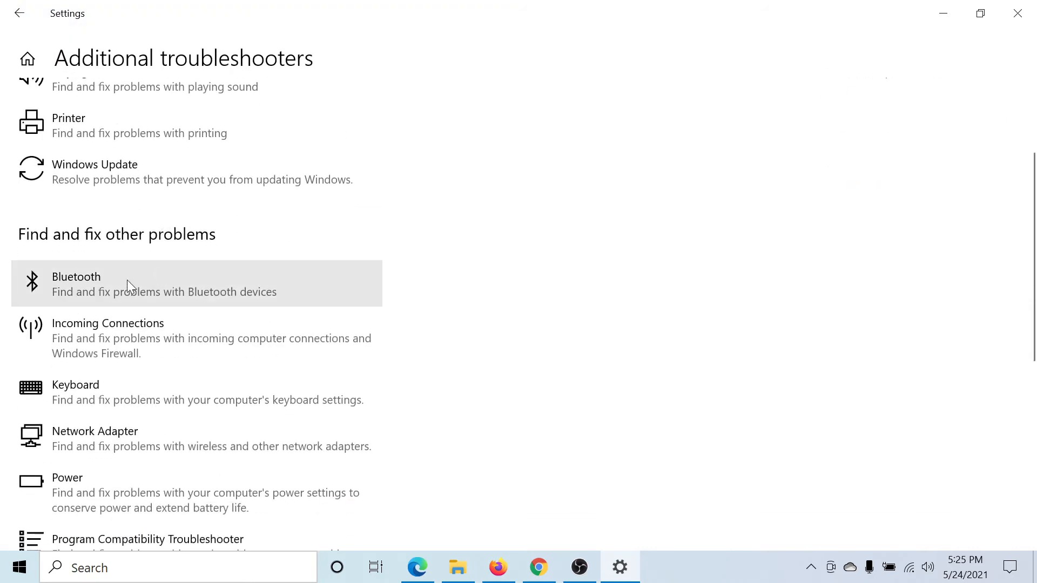
left_click(132, 285)
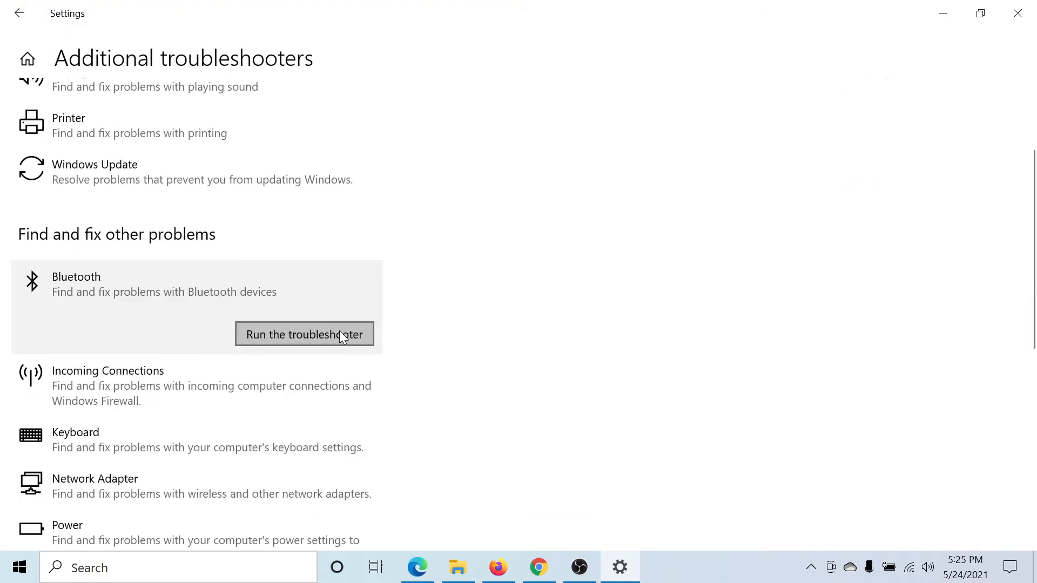
left_click(303, 333)
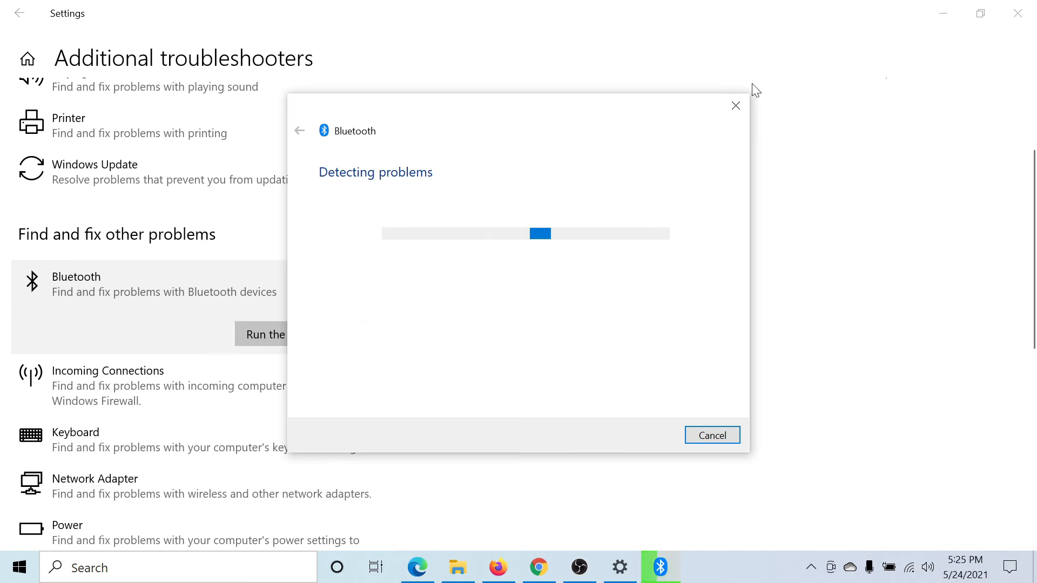
left_click(712, 436)
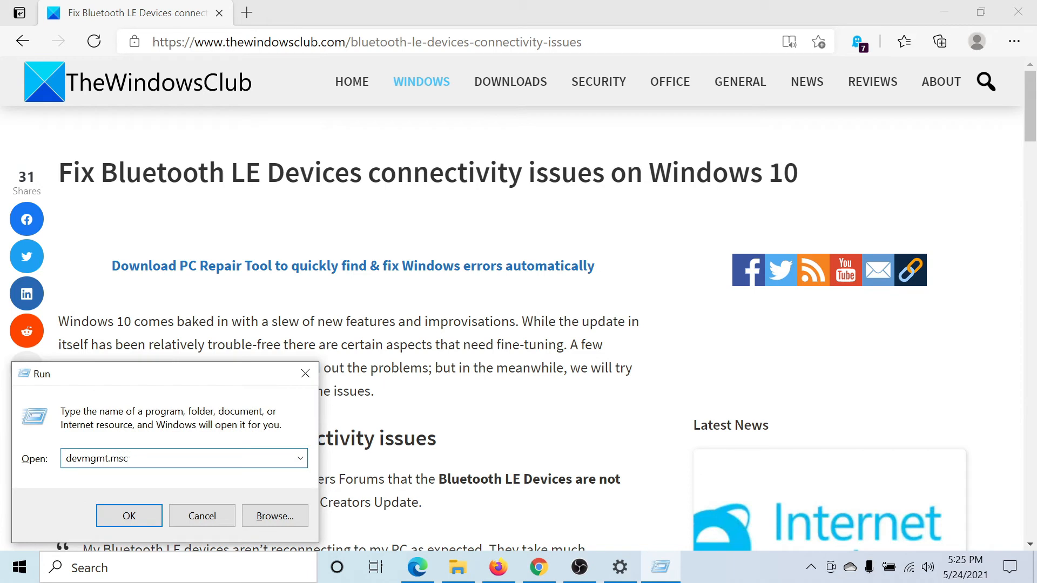
Start Update driver for Intel(R) Wireless Bluetooth(R) in Device Manager via devmgmt.msc
left_click(202, 515)
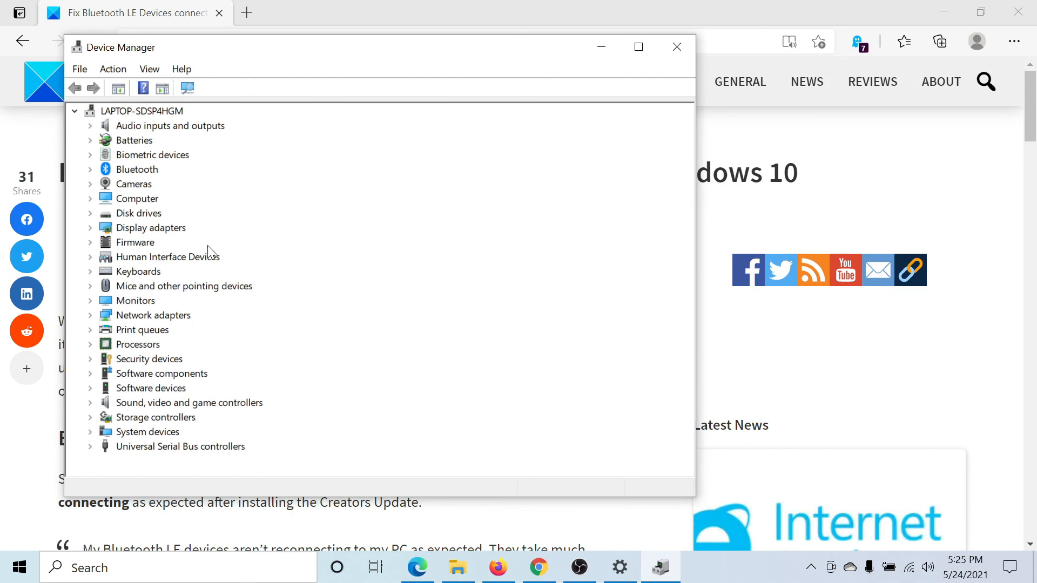
left_click(90, 169)
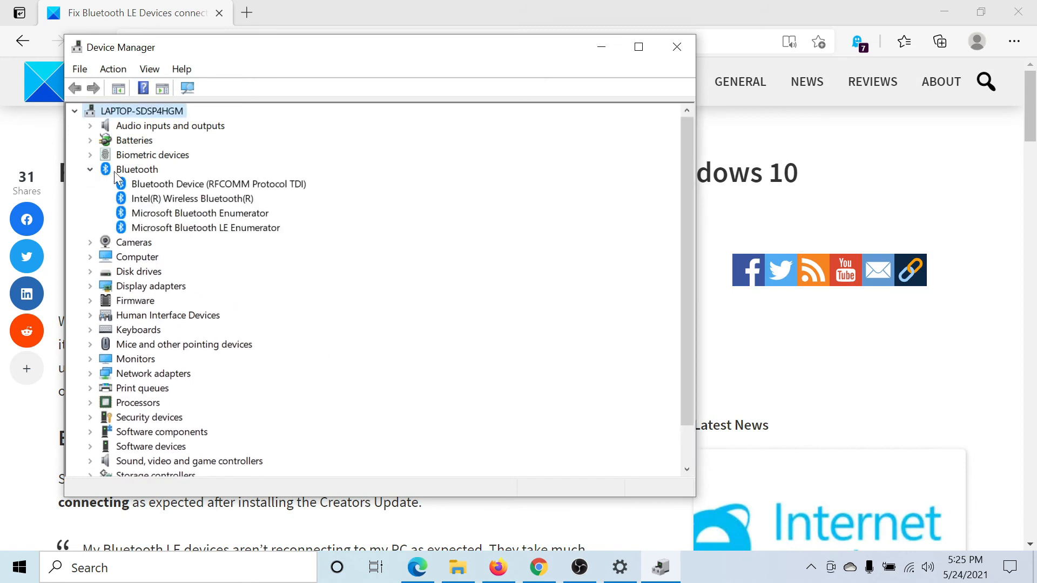
mouse_move(165, 204)
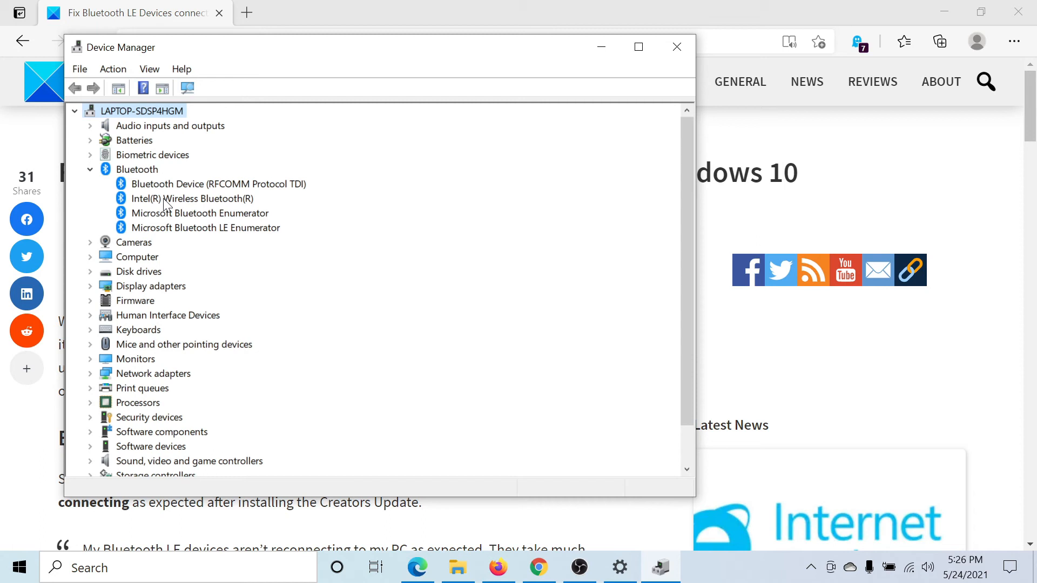
right_click(192, 199)
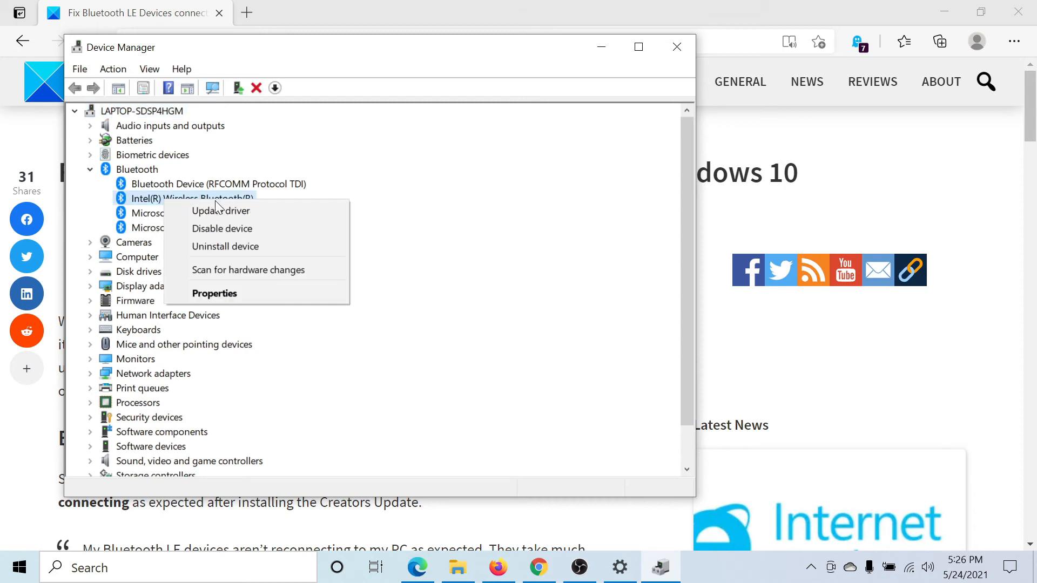
left_click(220, 211)
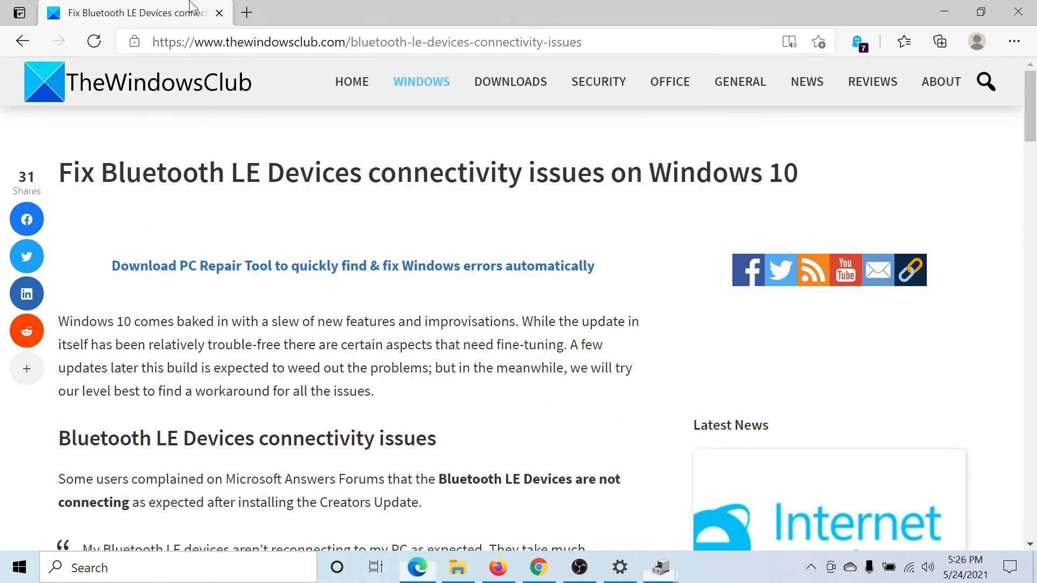
mouse_move(489, 455)
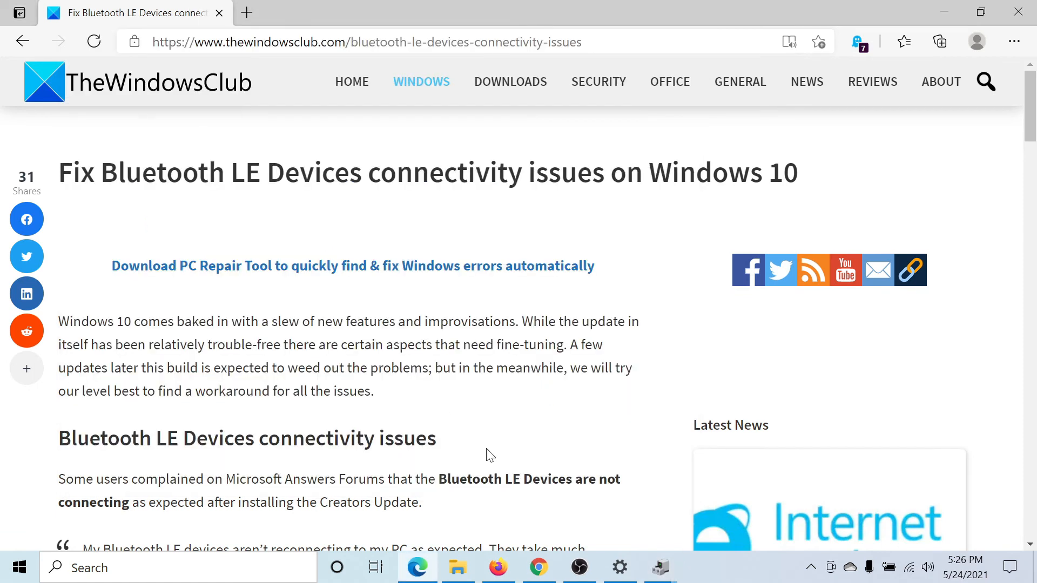